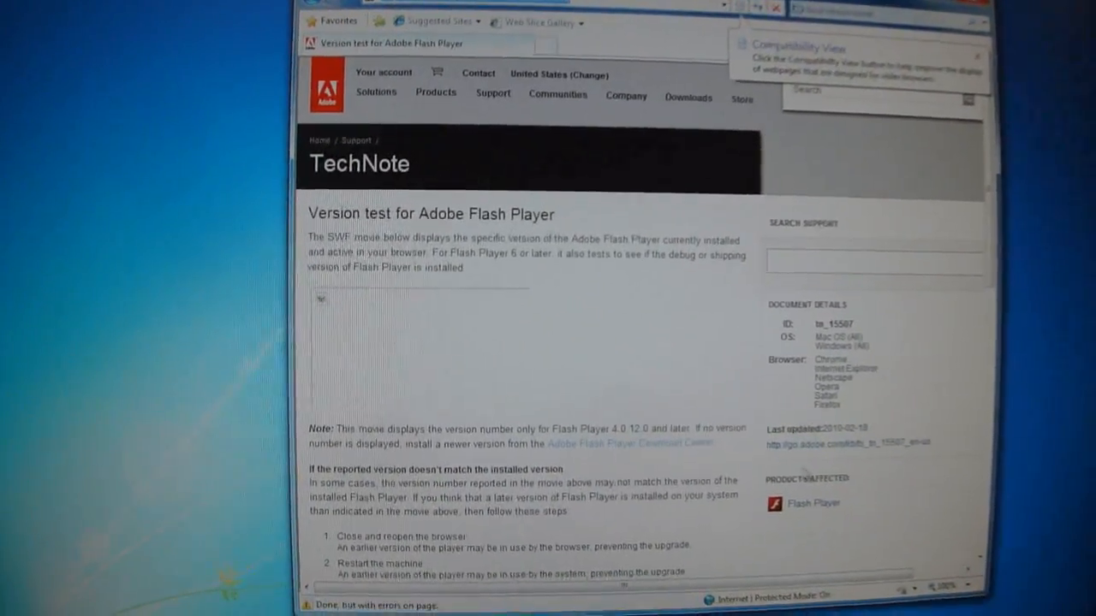
Follow the Adobe Flash Player Download Center link to the Flash Player 10 download page.
{"action": "left_click", "coordinate": [814, 504]}
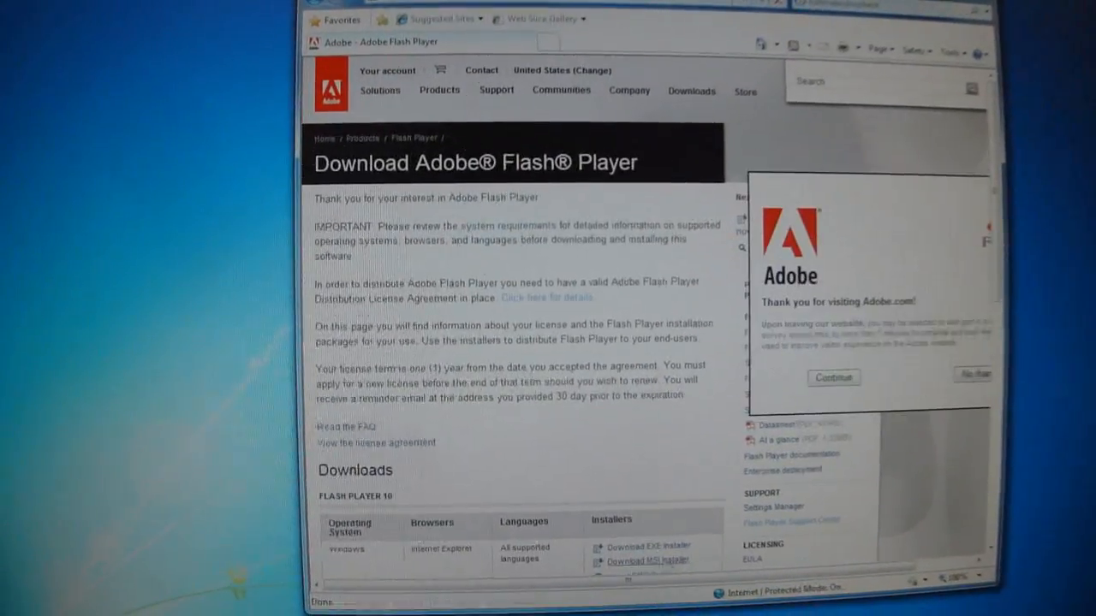
Save the Flash Player 10 EXE installer and show it in the Downloads folder.
{"action": "left_click", "coordinate": [648, 546]}
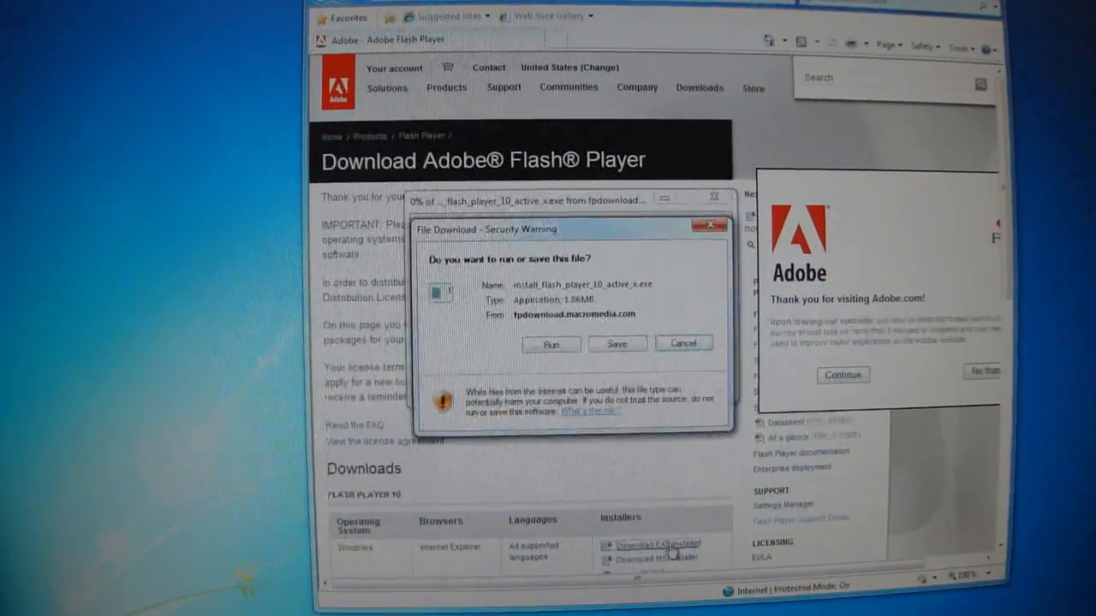
{"action": "left_click", "coordinate": [616, 343]}
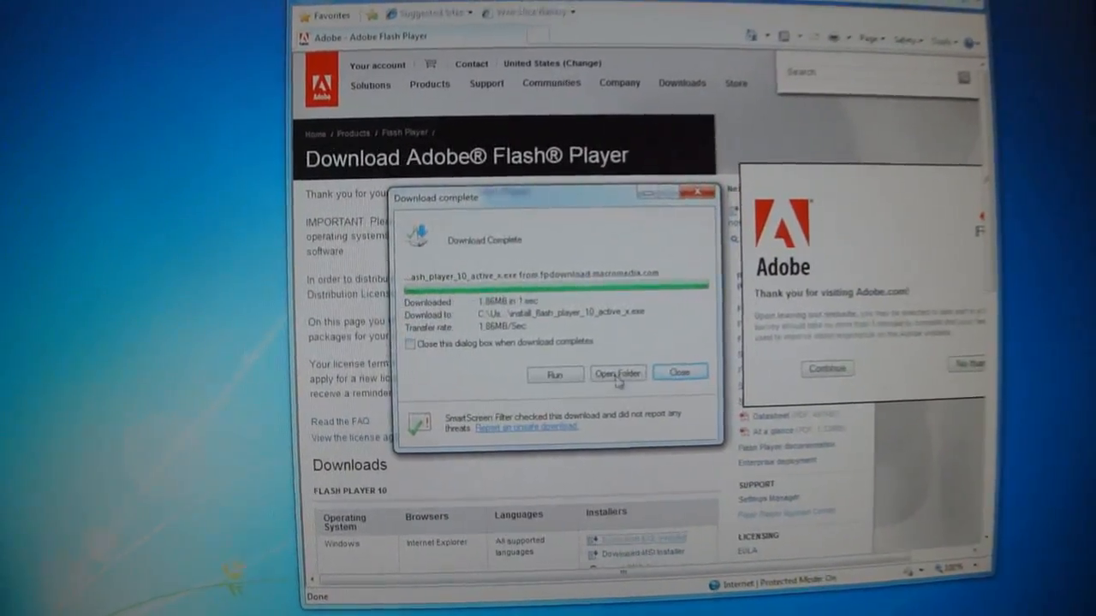
{"action": "left_click", "coordinate": [617, 372]}
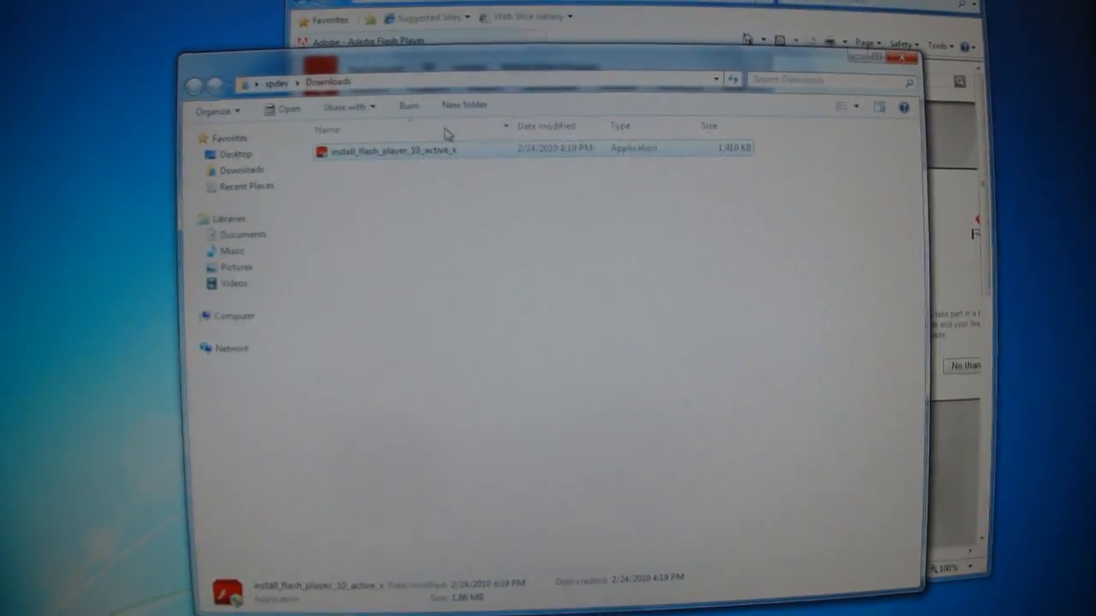
{"action": "double_click", "coordinate": [393, 152]}
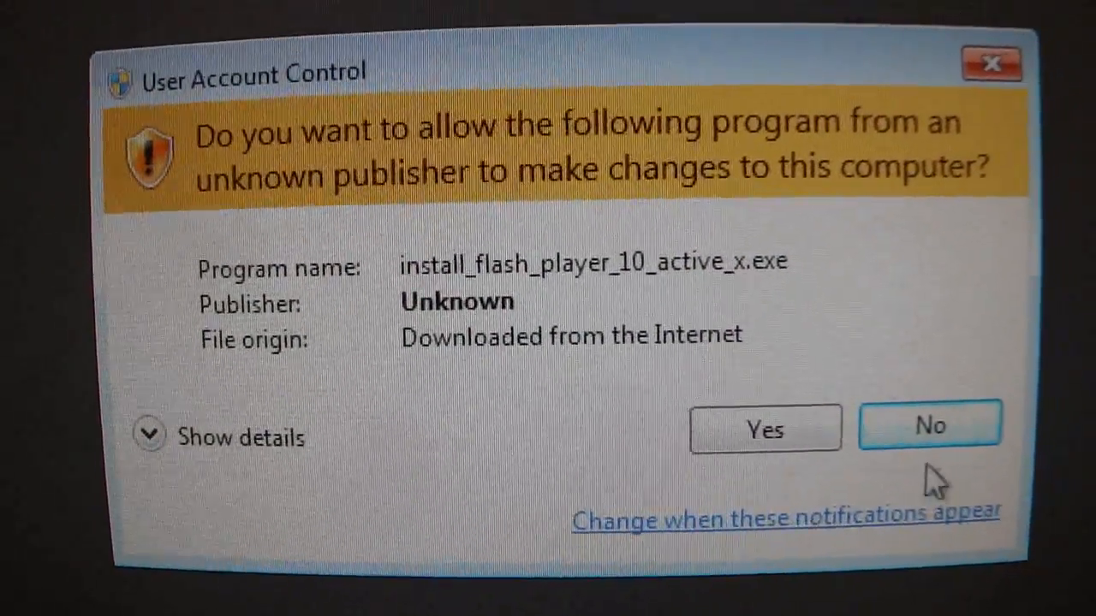
{"action": "left_click", "coordinate": [929, 424]}
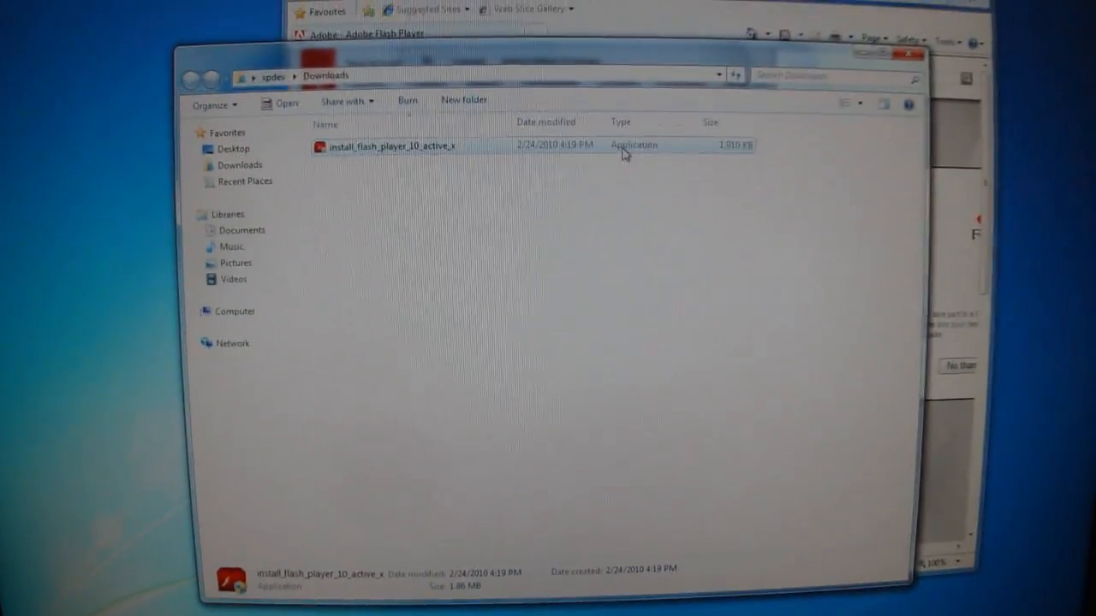
{"action": "right_click", "coordinate": [385, 168]}
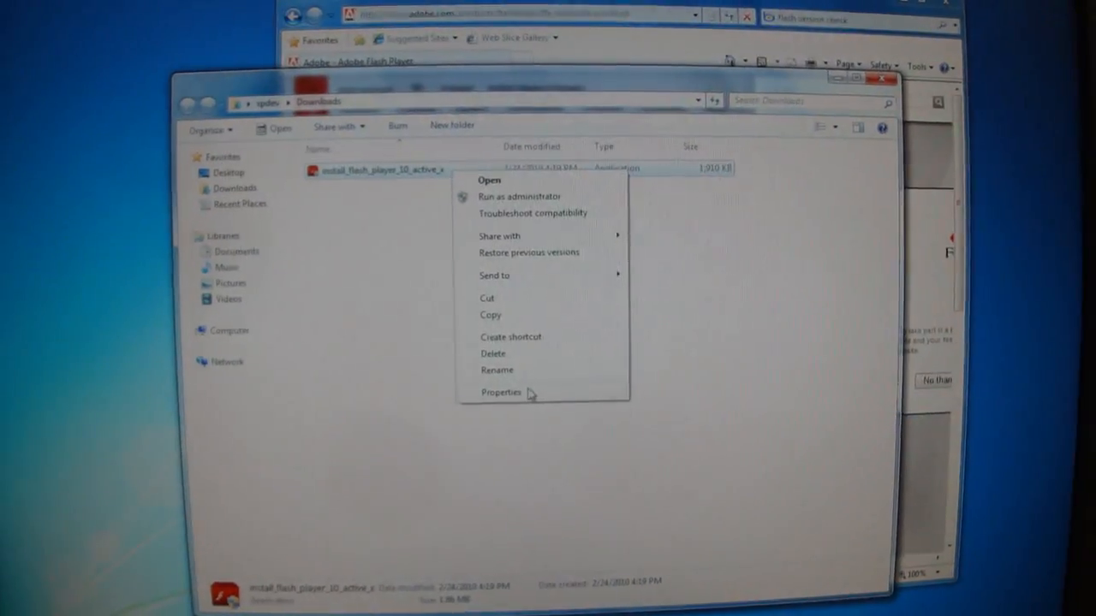
Inspect the installer's Adobe digital signature details in its file Properties.
{"action": "left_click", "coordinate": [501, 392]}
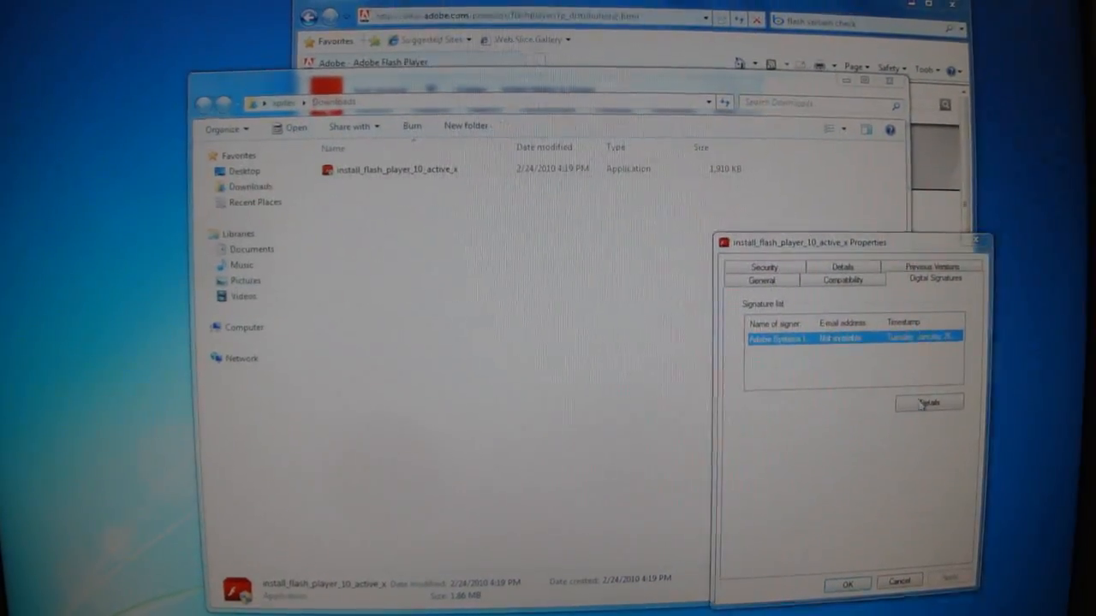
{"action": "left_click", "coordinate": [929, 402]}
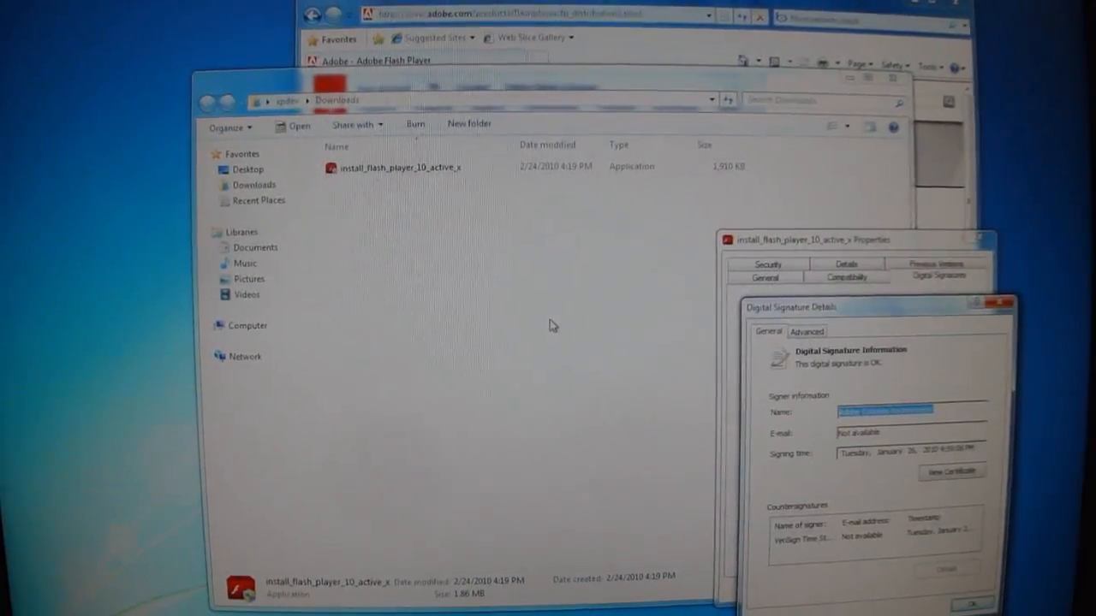